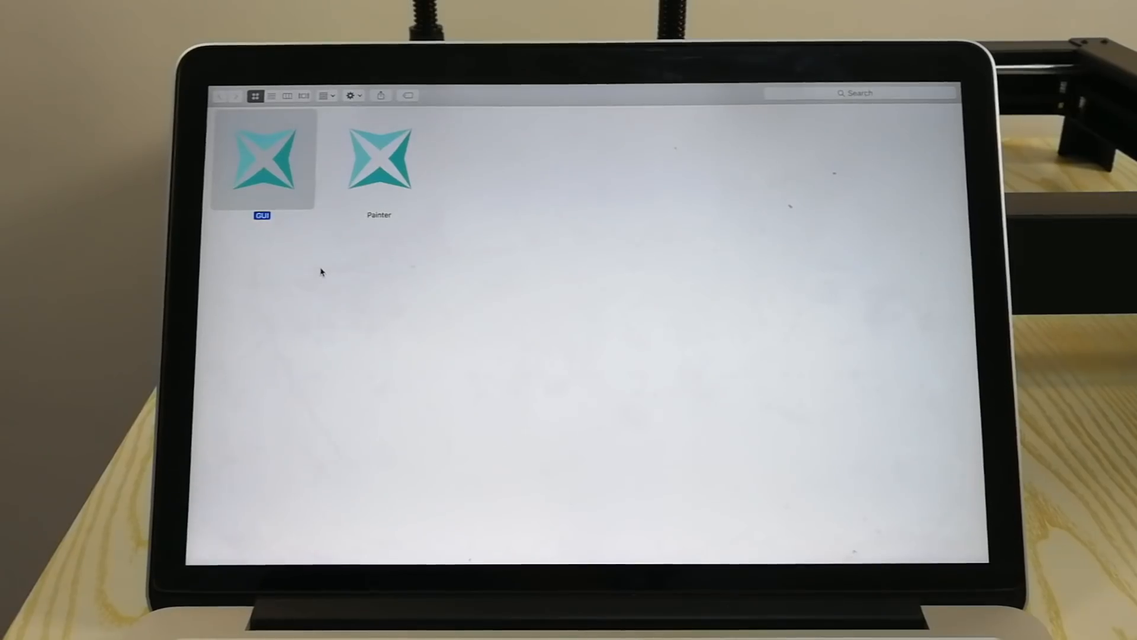
mouse_move(290, 219)
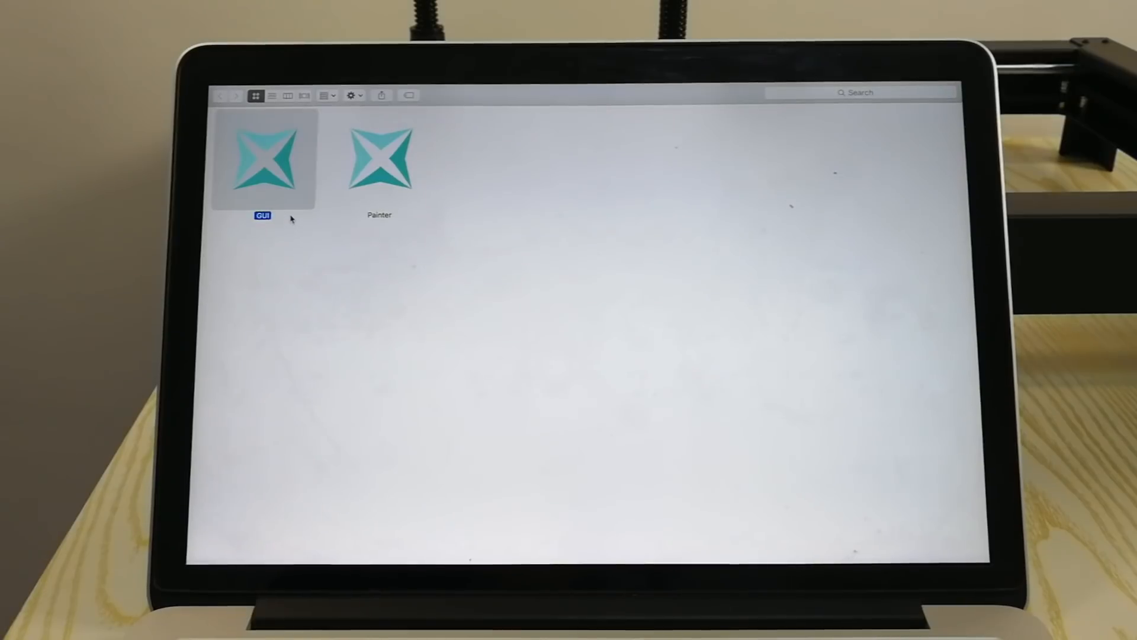
- Launch the XPlotter GUI app from its icon in the Finder window
double_click(266, 158)
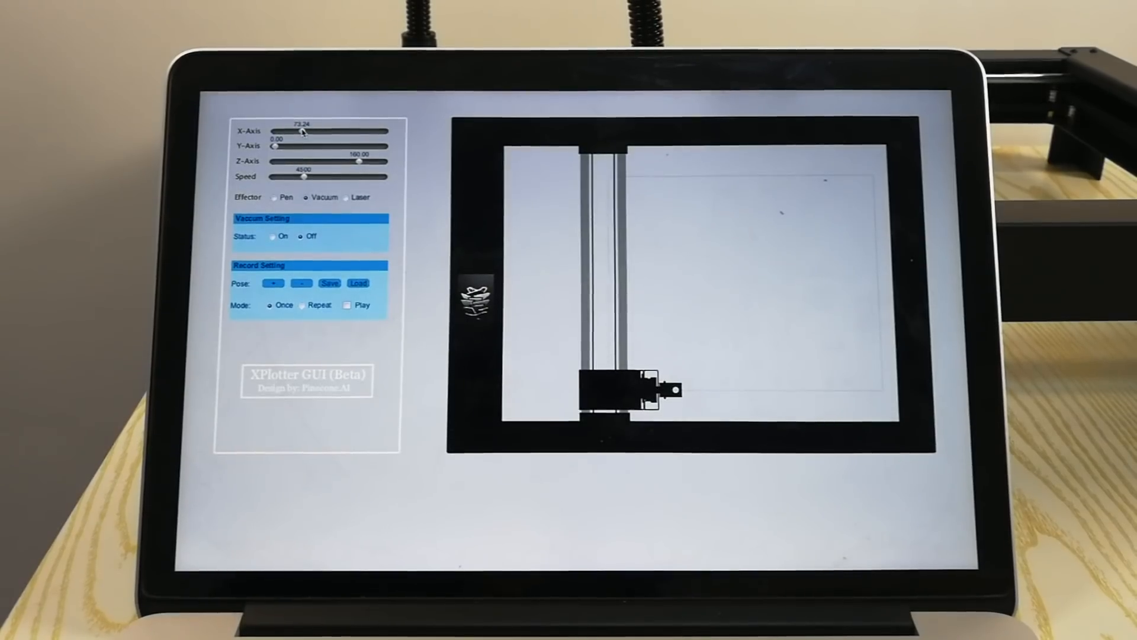
- Move the plotter head along X and raise the speed to its 15000 maximum
drag(277, 147, 312, 147)
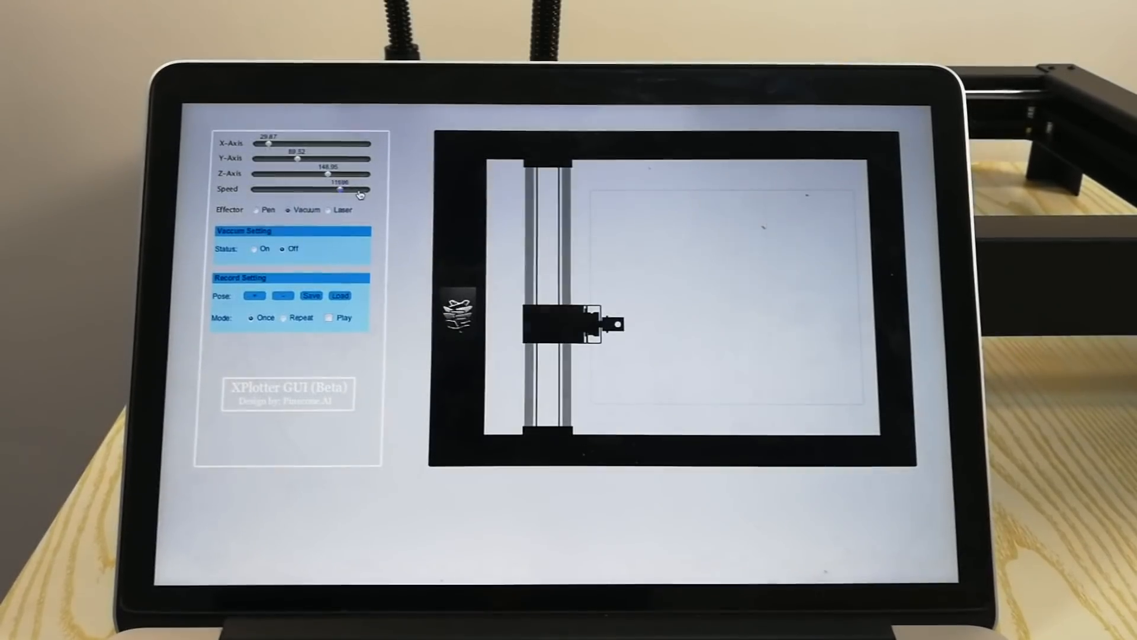
drag(341, 190, 366, 189)
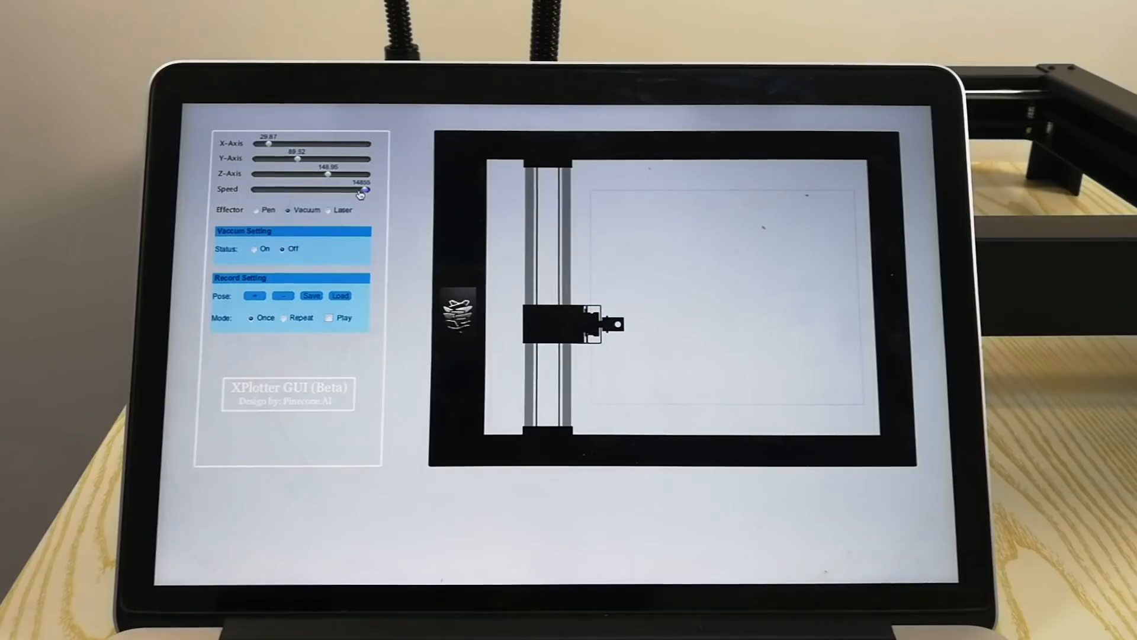
drag(361, 189, 366, 189)
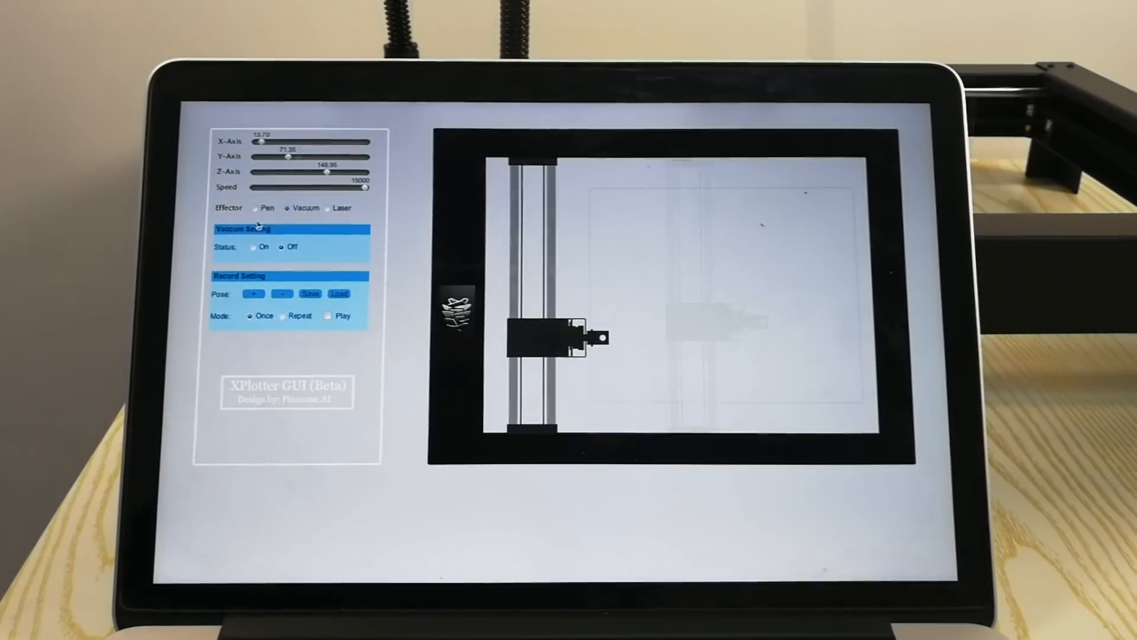
- Switch the effector to Pen and back to Vacuum, then toggle suction on and off
click(256, 208)
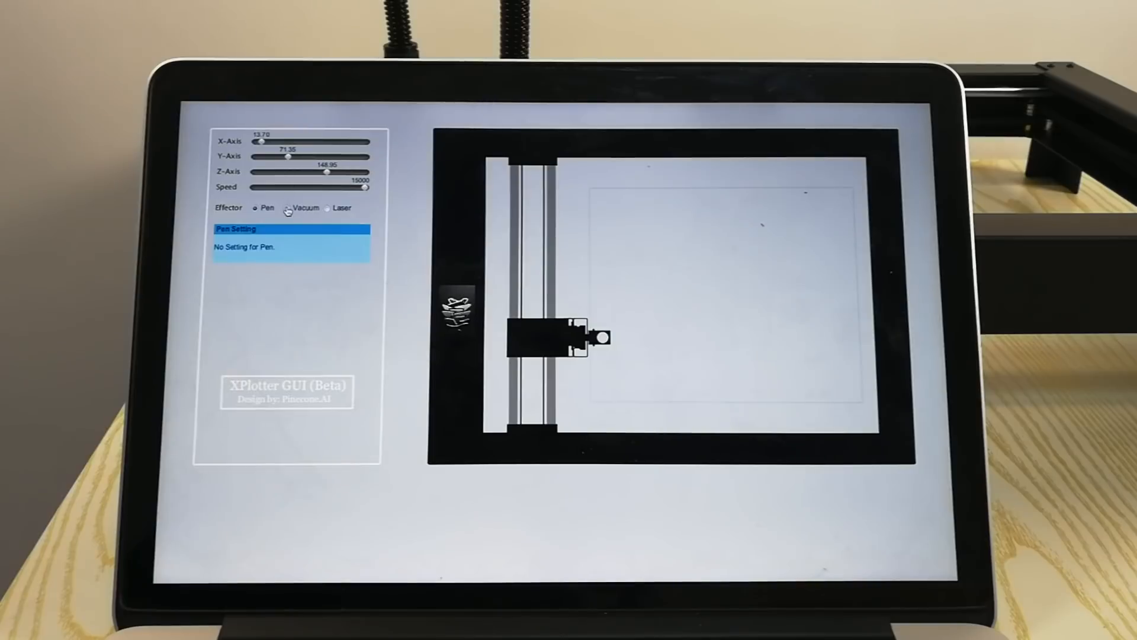
click(290, 208)
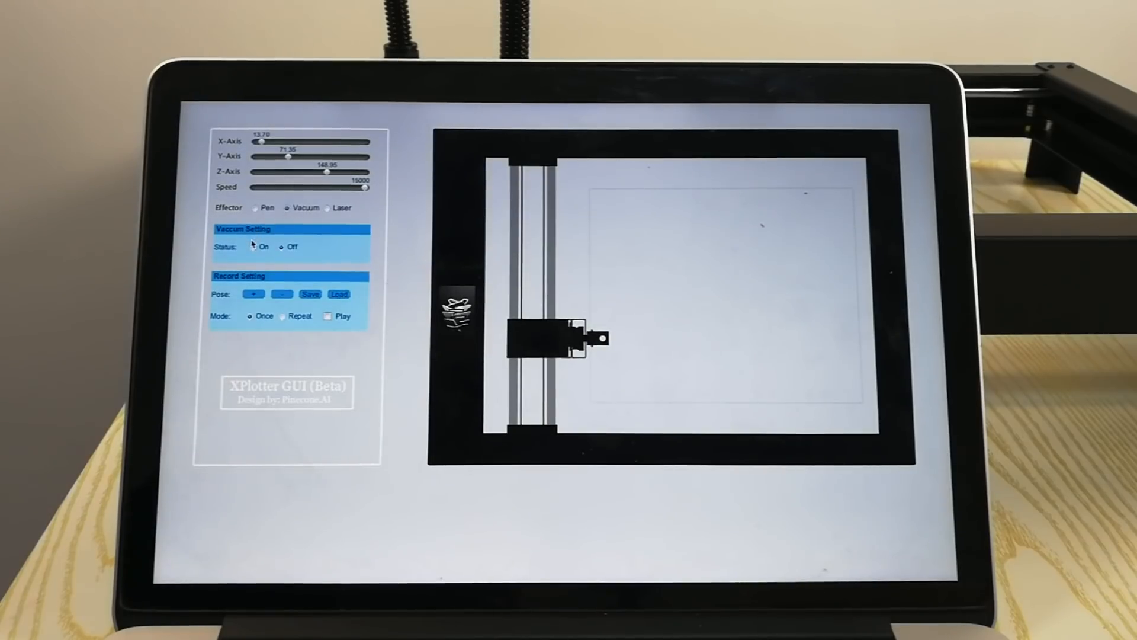
click(256, 247)
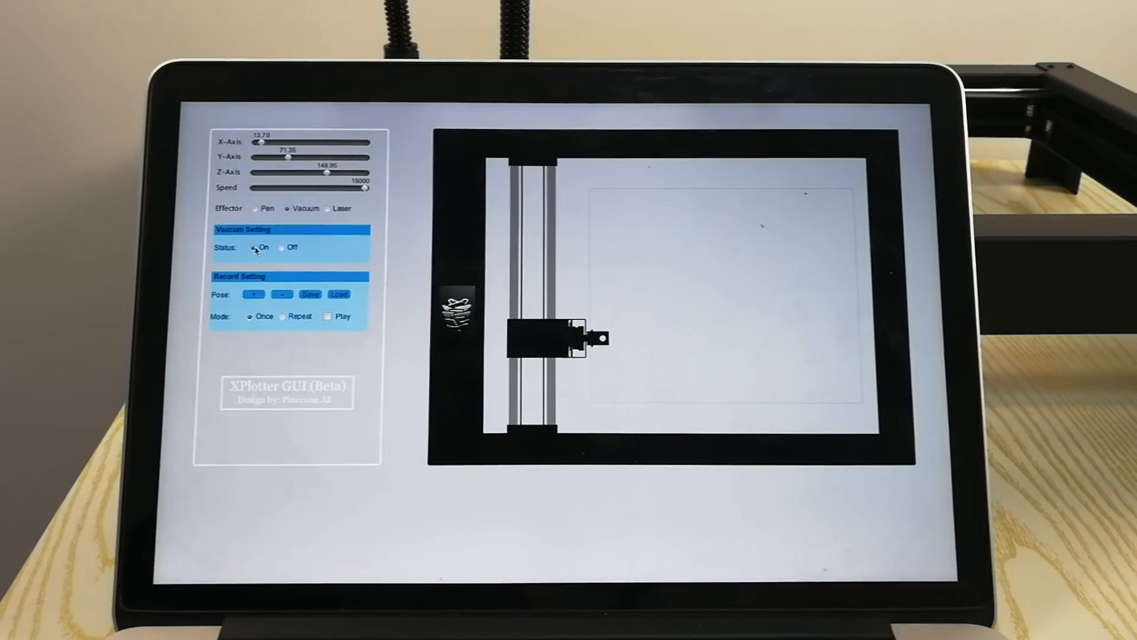
click(281, 247)
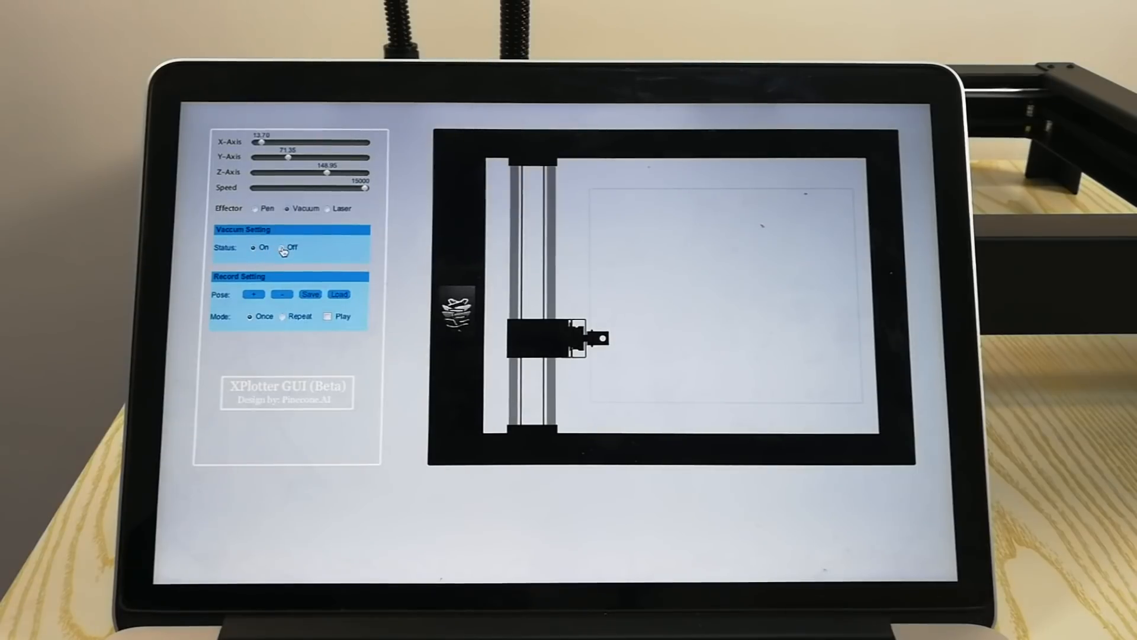
click(281, 247)
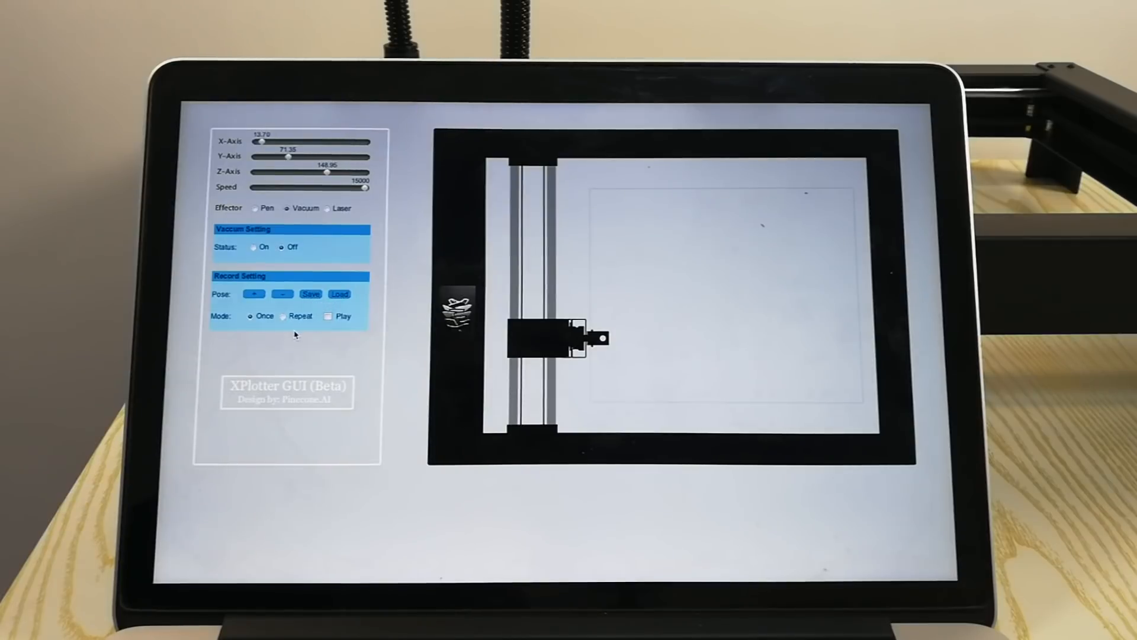
mouse_move(255, 328)
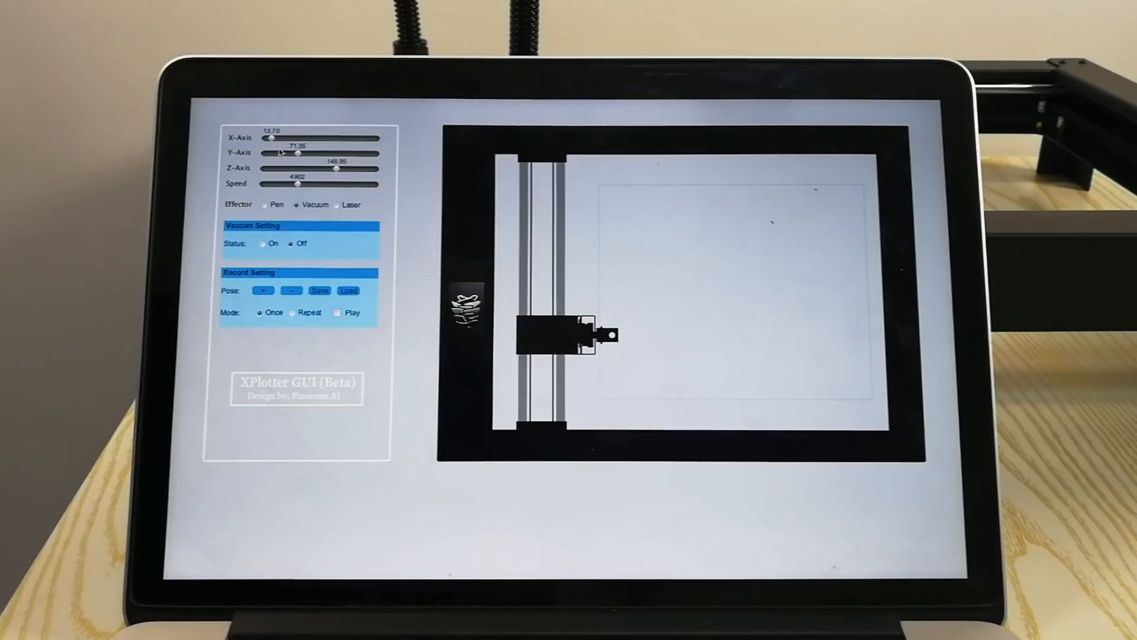
- Record a pose at Y 63.23, then lower to Z 90.08 and record another
drag(299, 154, 290, 154)
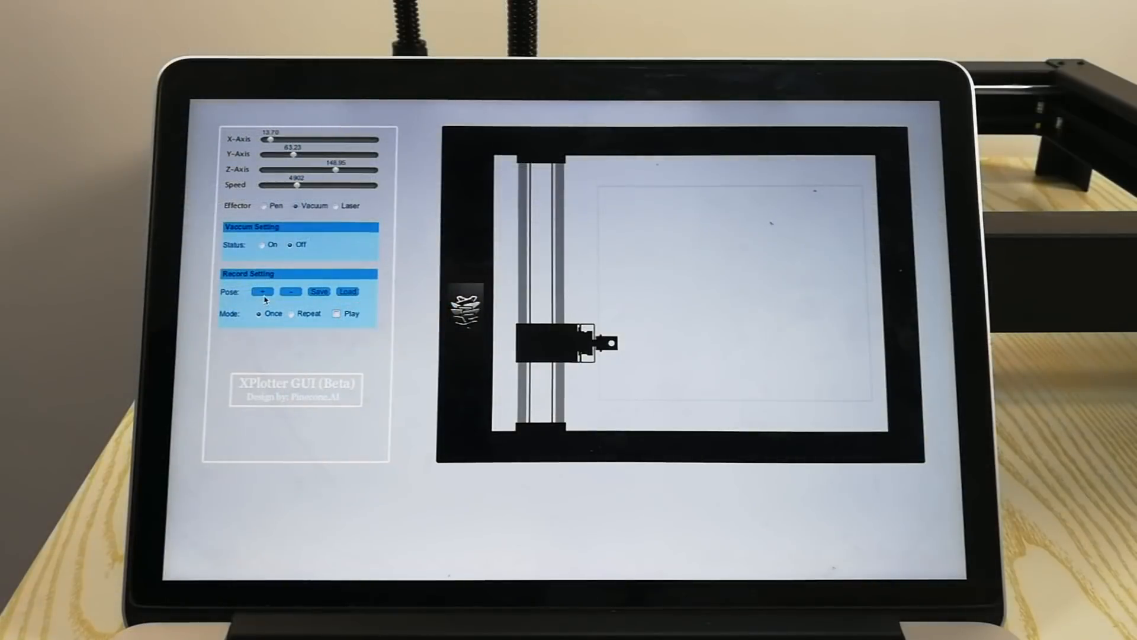
click(262, 291)
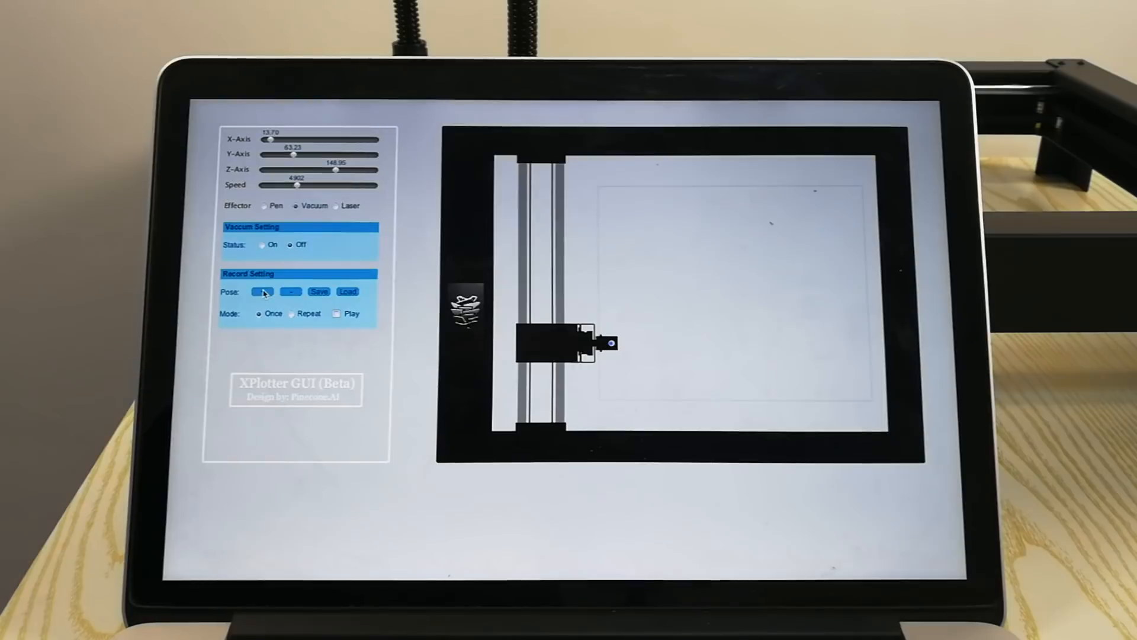
drag(335, 169, 266, 169)
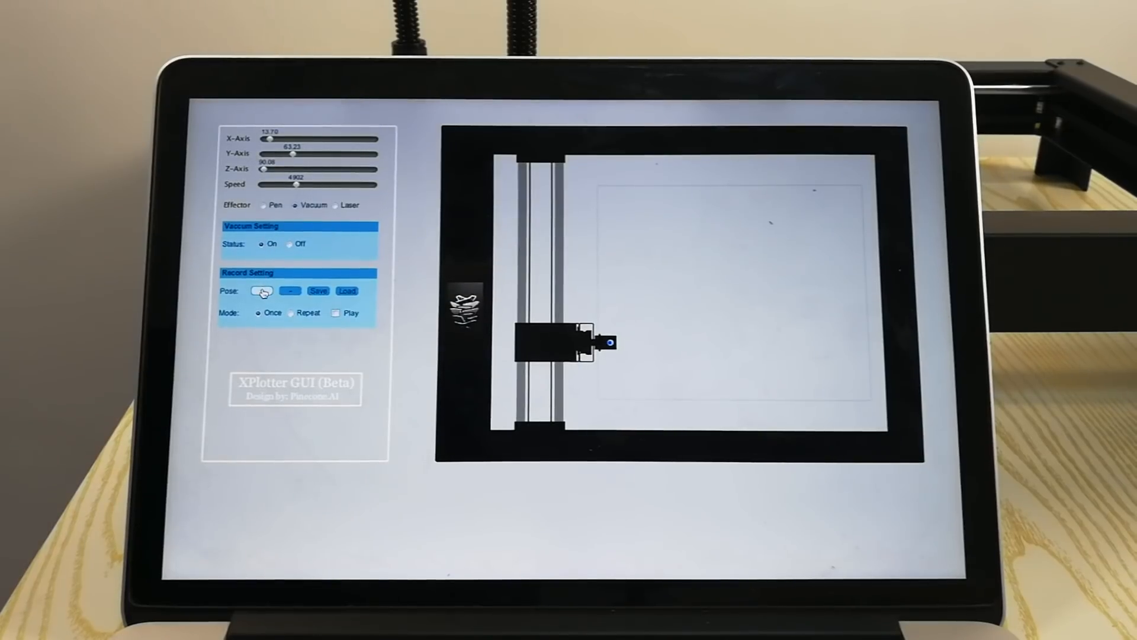
click(262, 291)
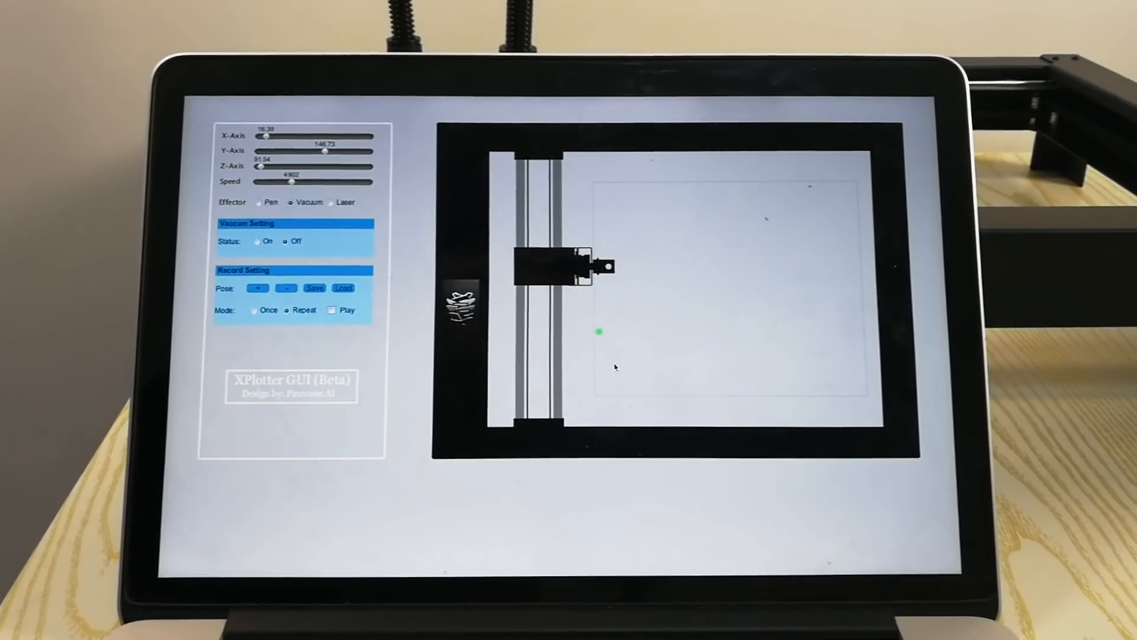
- Load posData20171012144439.txt and start looping playback of its recorded poses
click(343, 288)
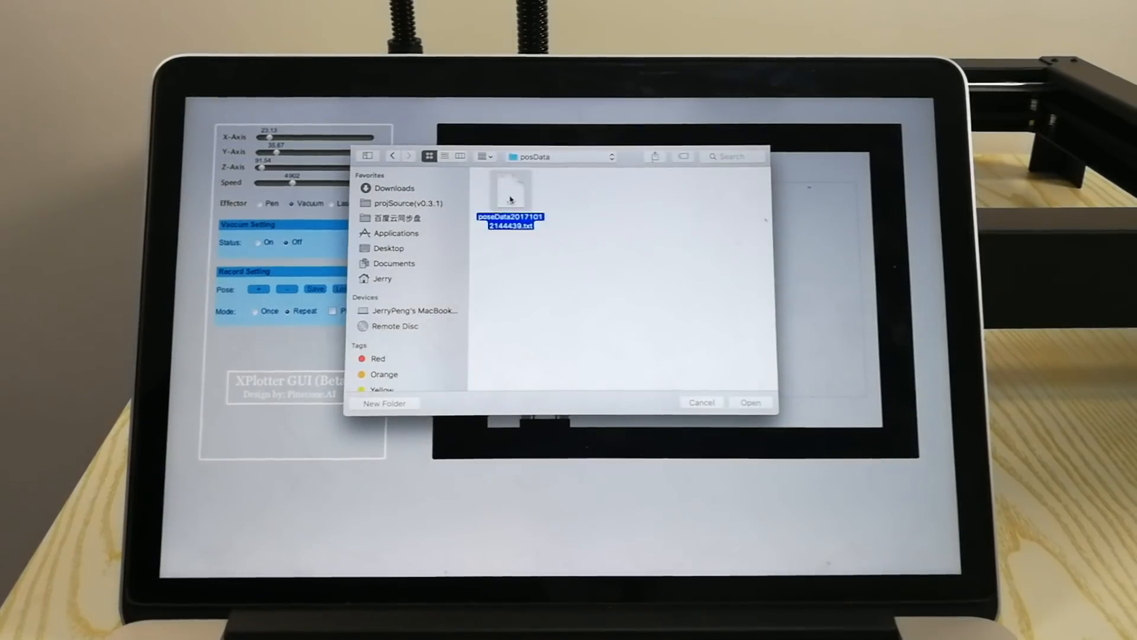
click(750, 402)
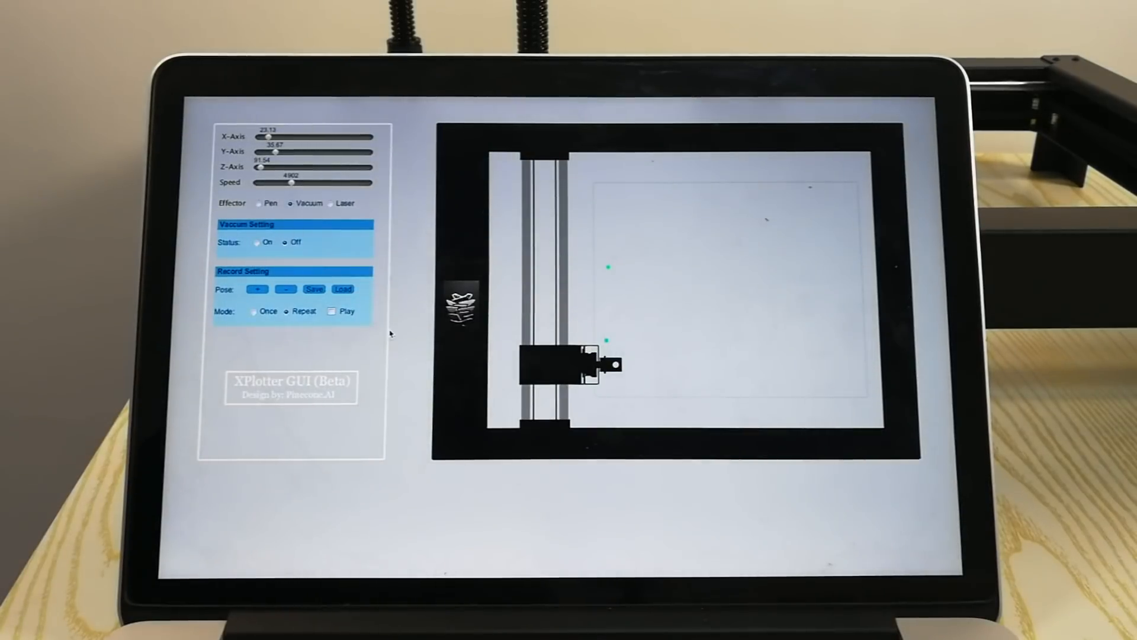
click(333, 311)
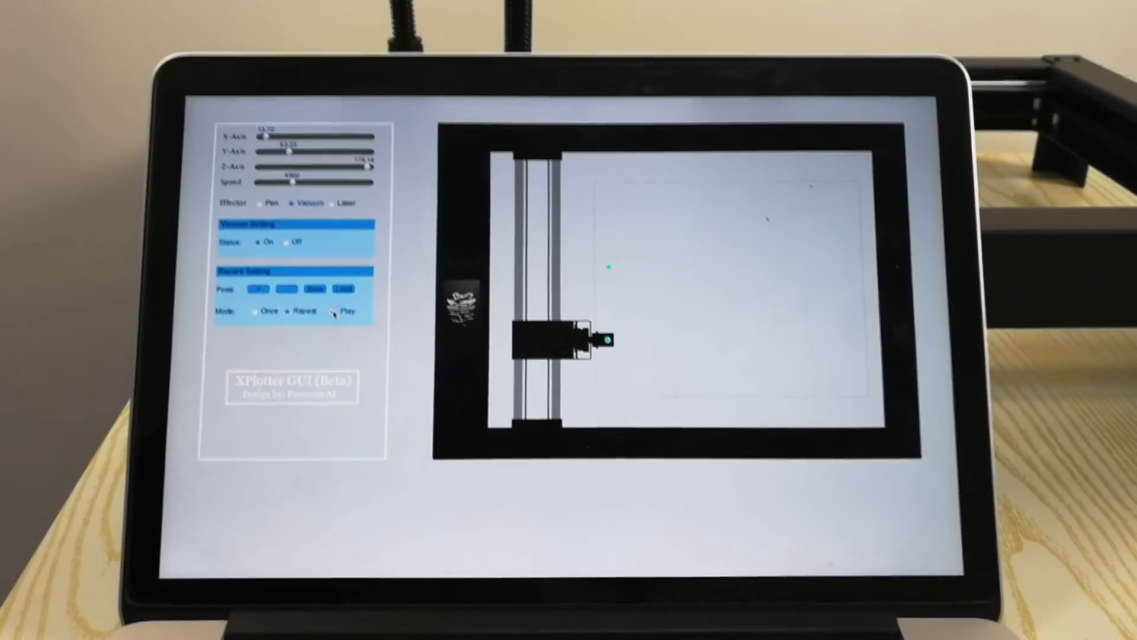
click(349, 196)
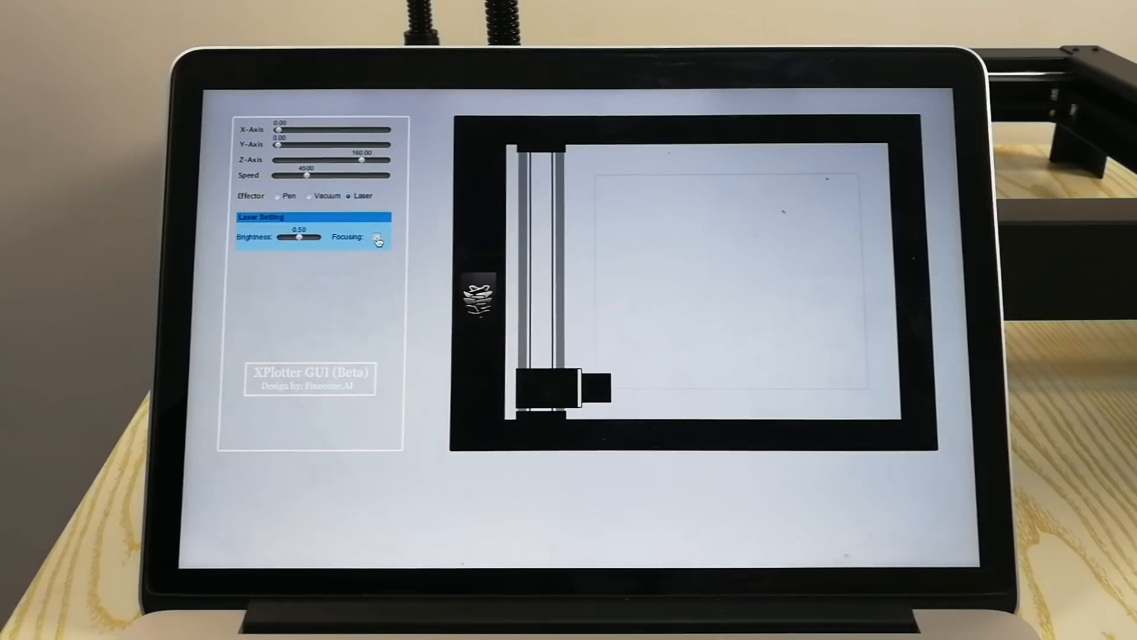
- Sweep laser brightness from zero to full, slow speed to 600, and move the head along X and Y
drag(299, 237, 279, 236)
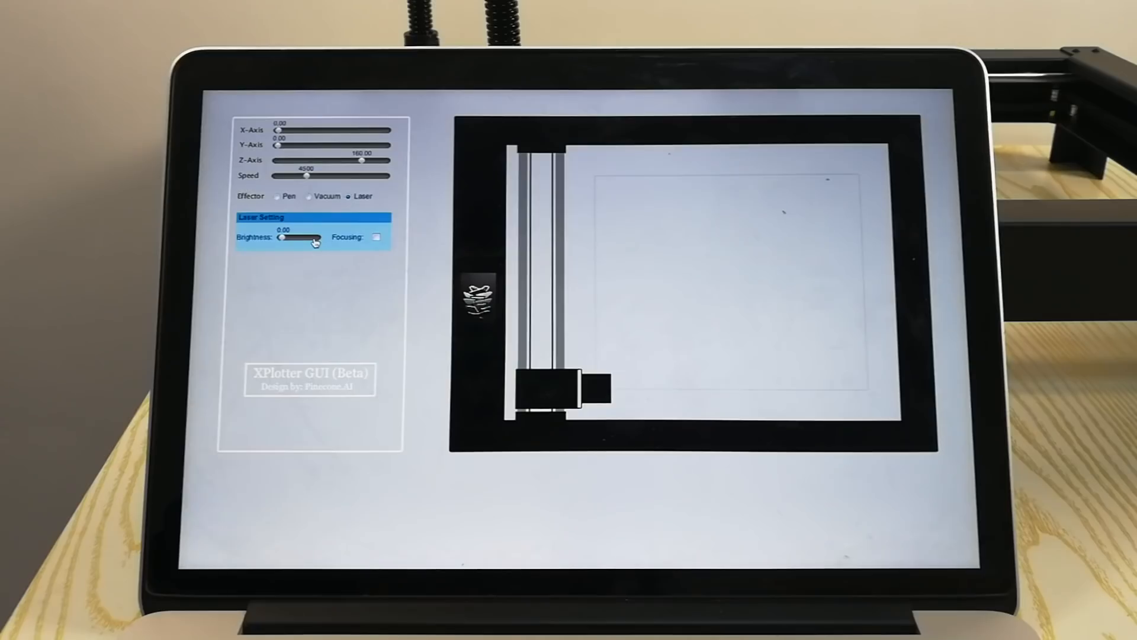
drag(281, 237, 317, 237)
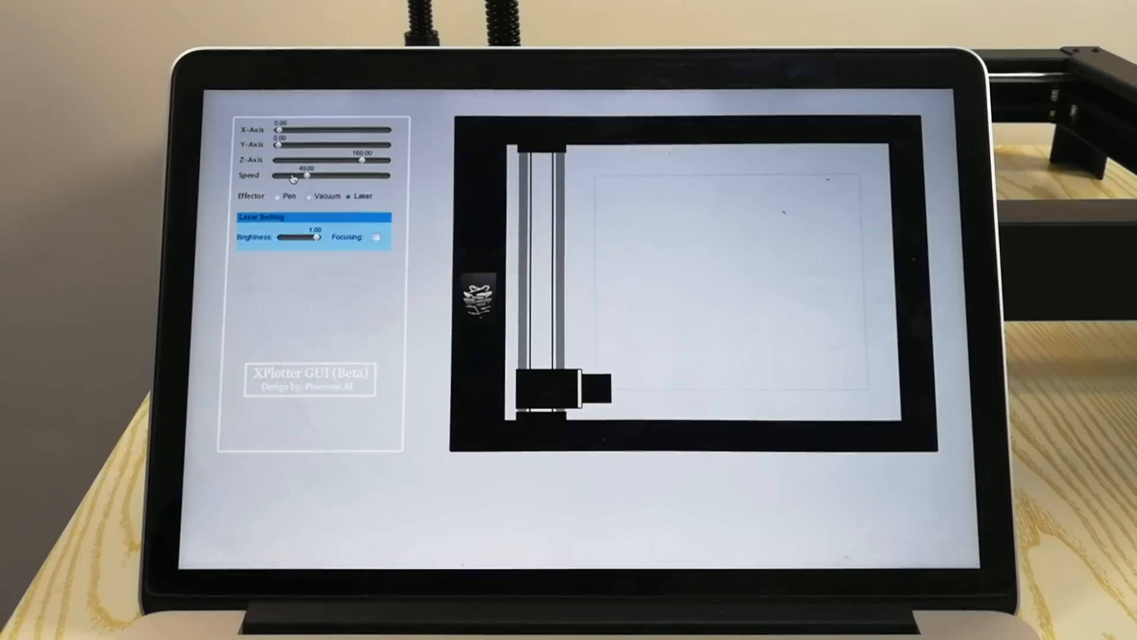
drag(304, 177, 276, 176)
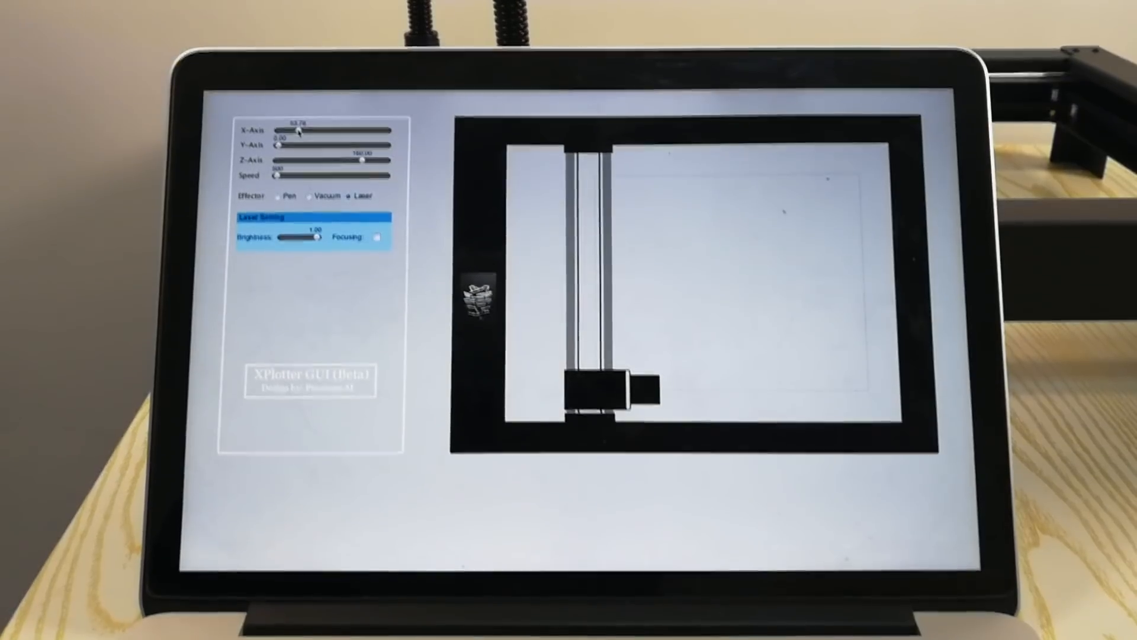
drag(319, 246, 301, 245)
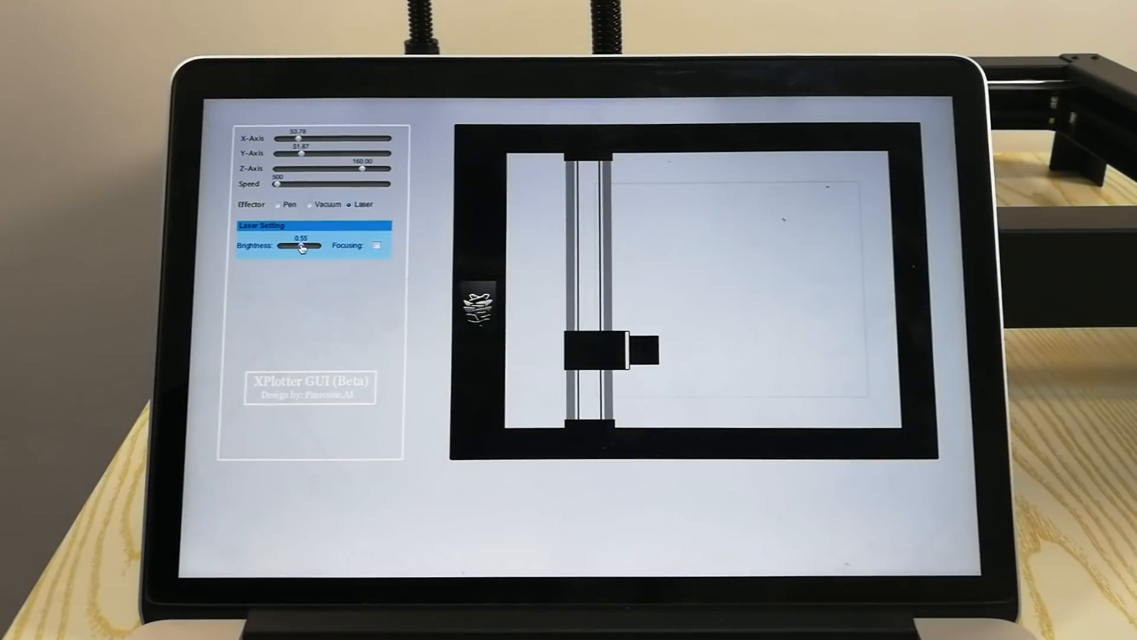
drag(303, 245, 325, 246)
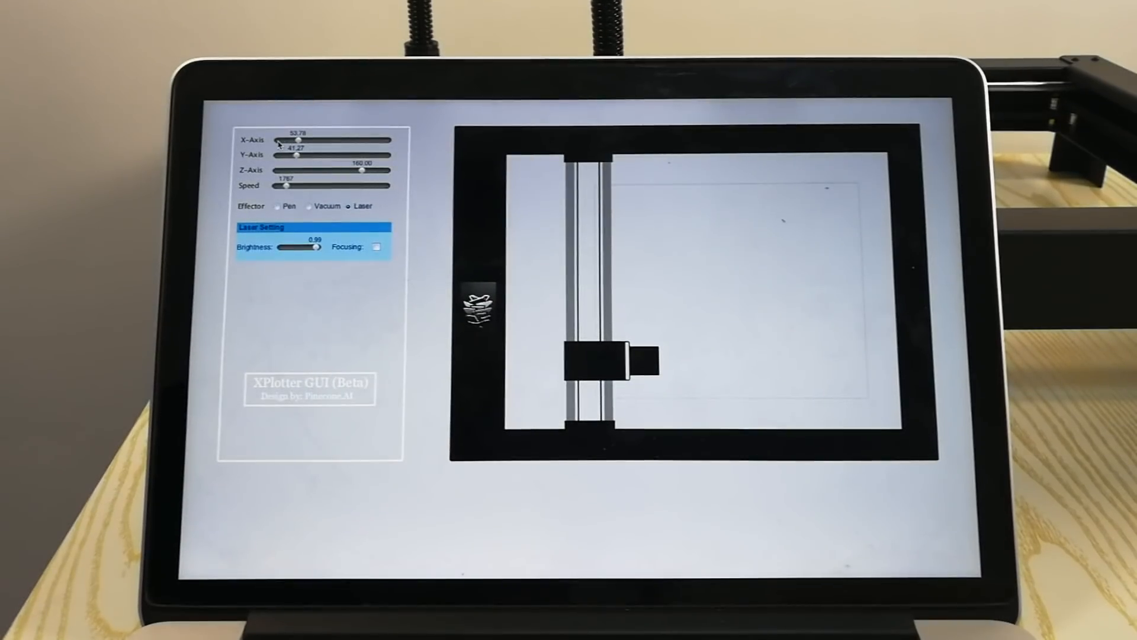
drag(296, 156, 316, 155)
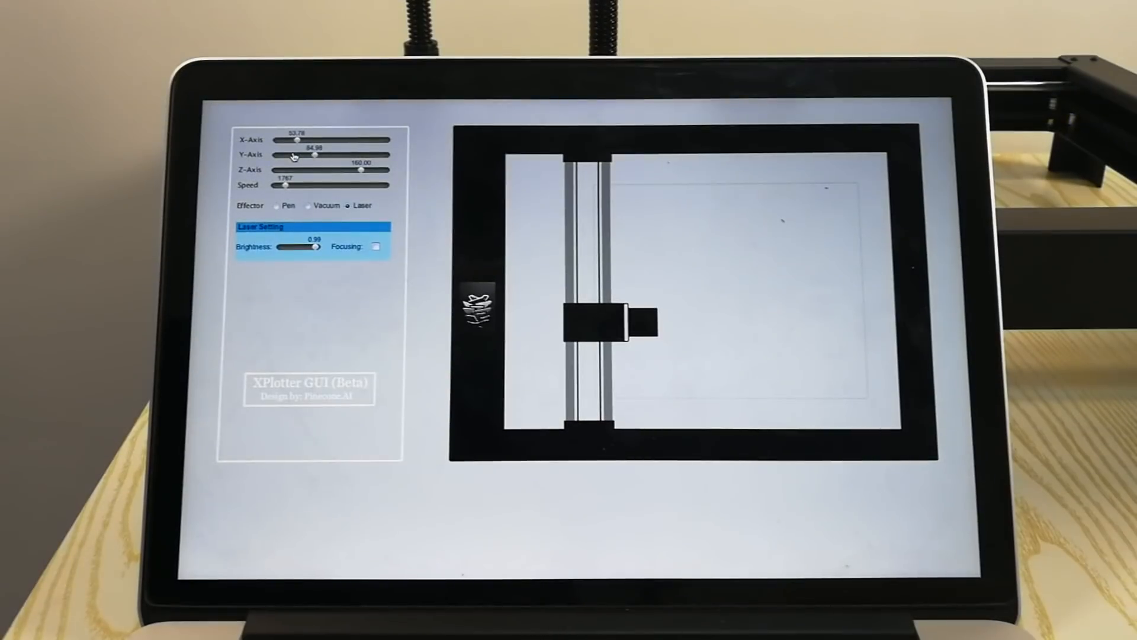
drag(296, 140, 278, 139)
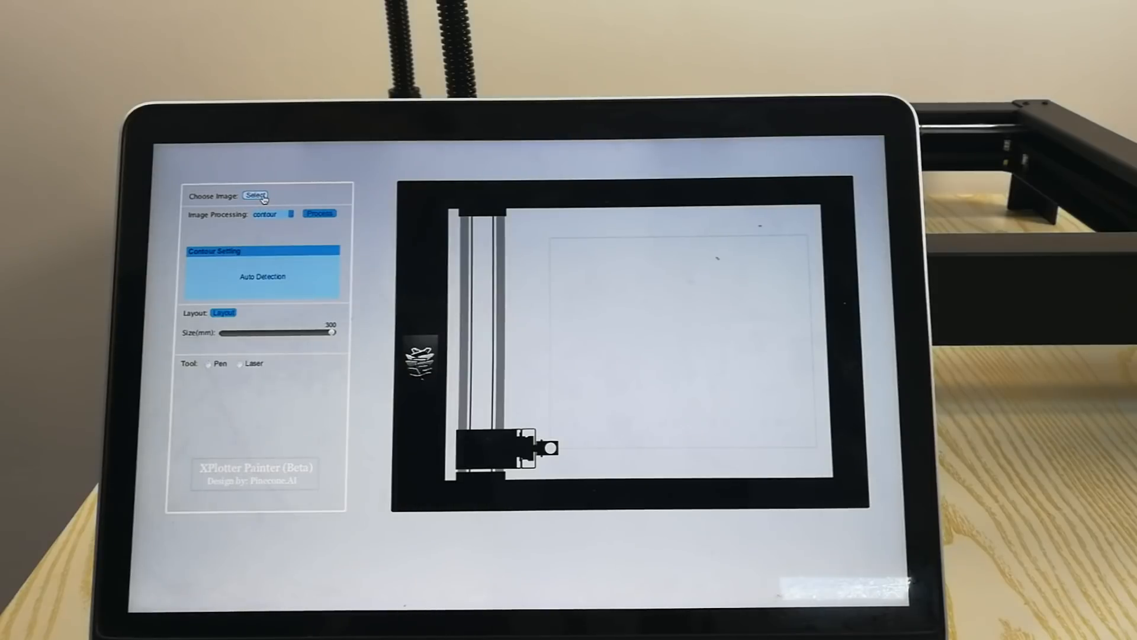
- Load Nautilus_Gear.jpg and process it into contour lines
click(255, 194)
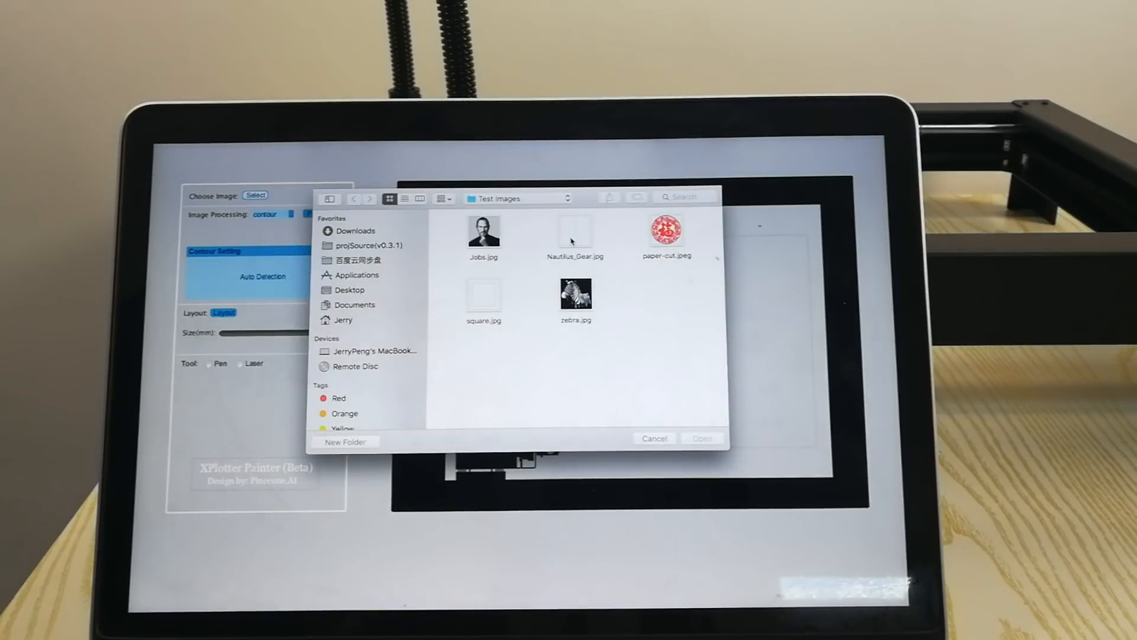
double_click(575, 231)
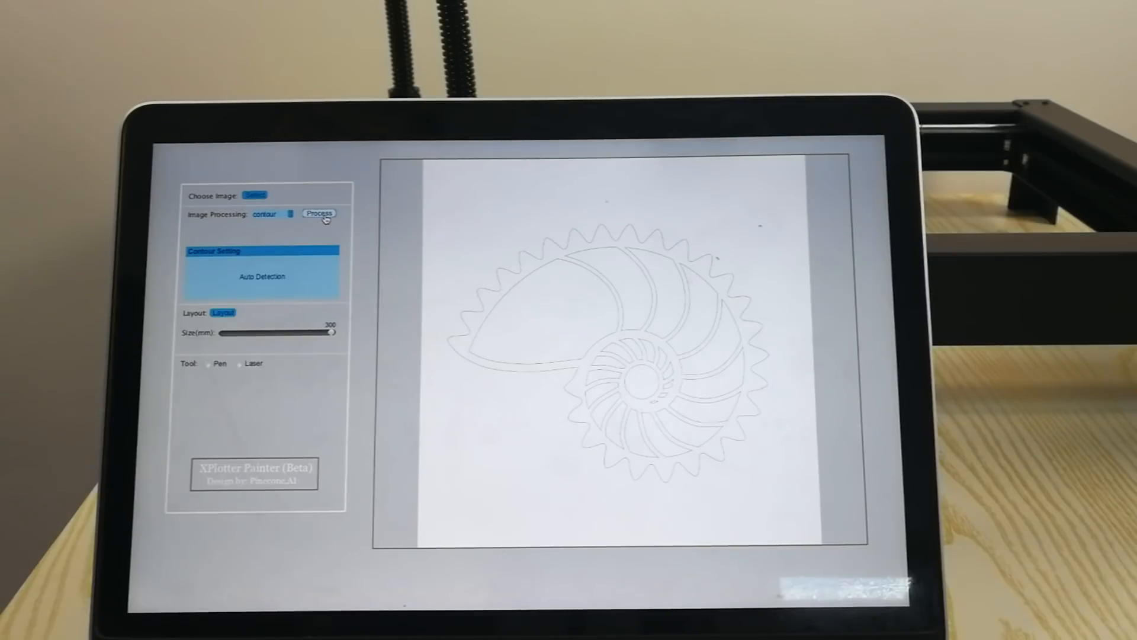
click(317, 213)
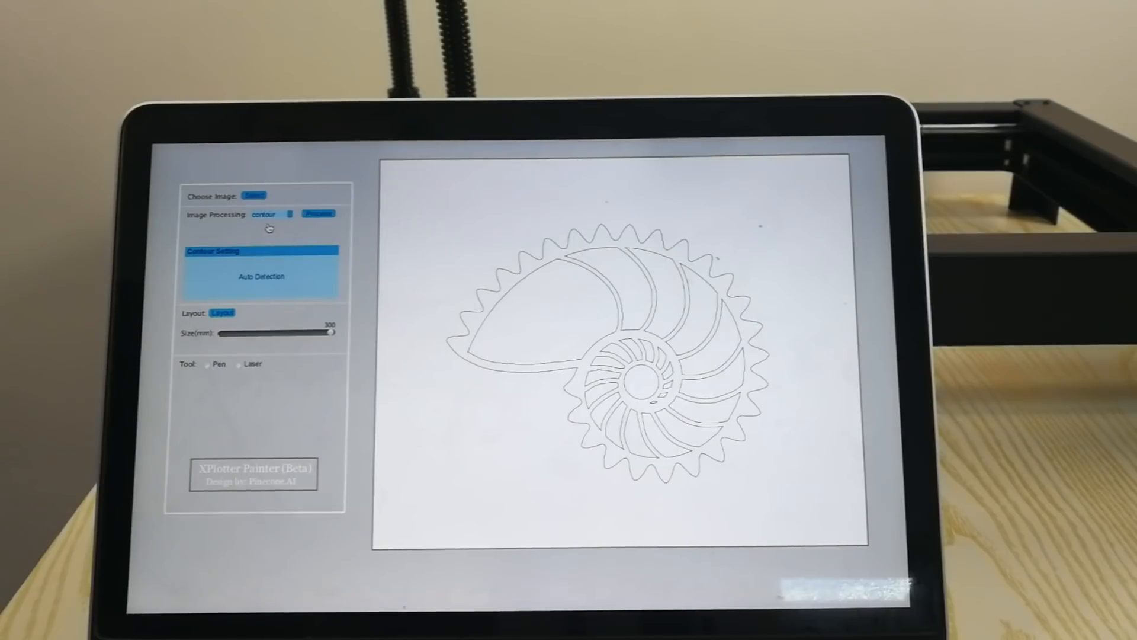
click(255, 196)
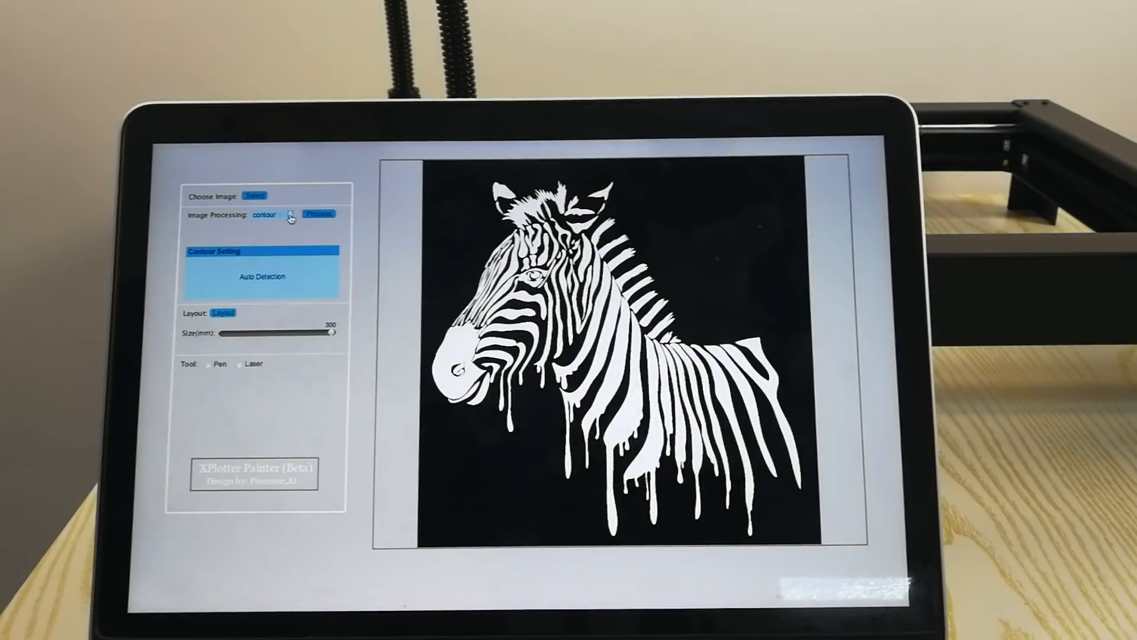
- Process zebra.jpg with the scan image-processing mode
click(274, 214)
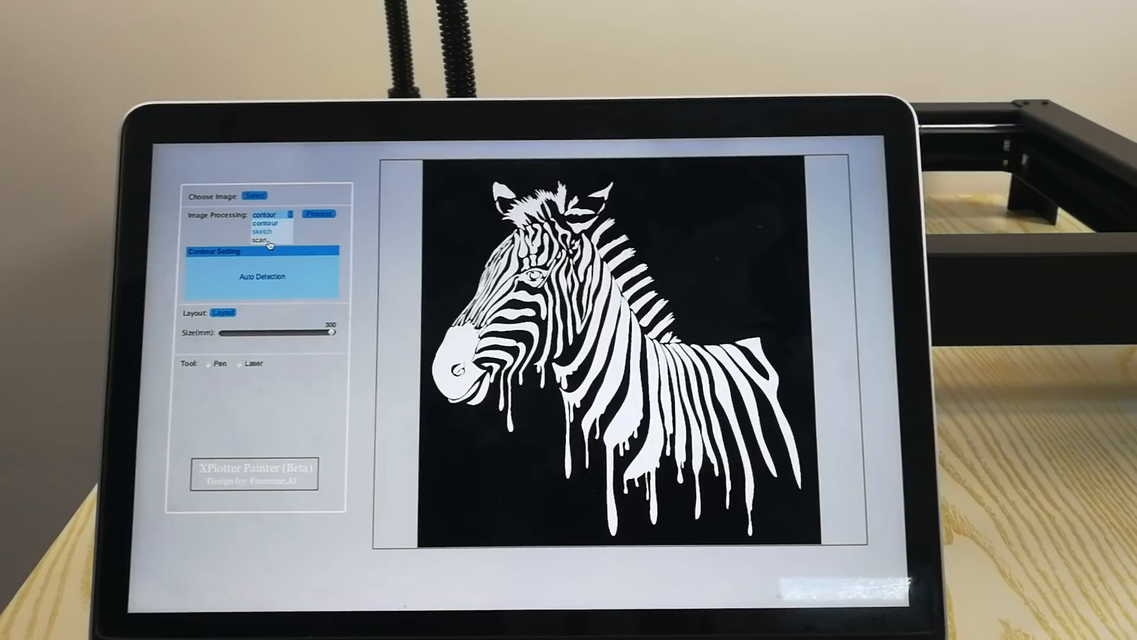
click(267, 240)
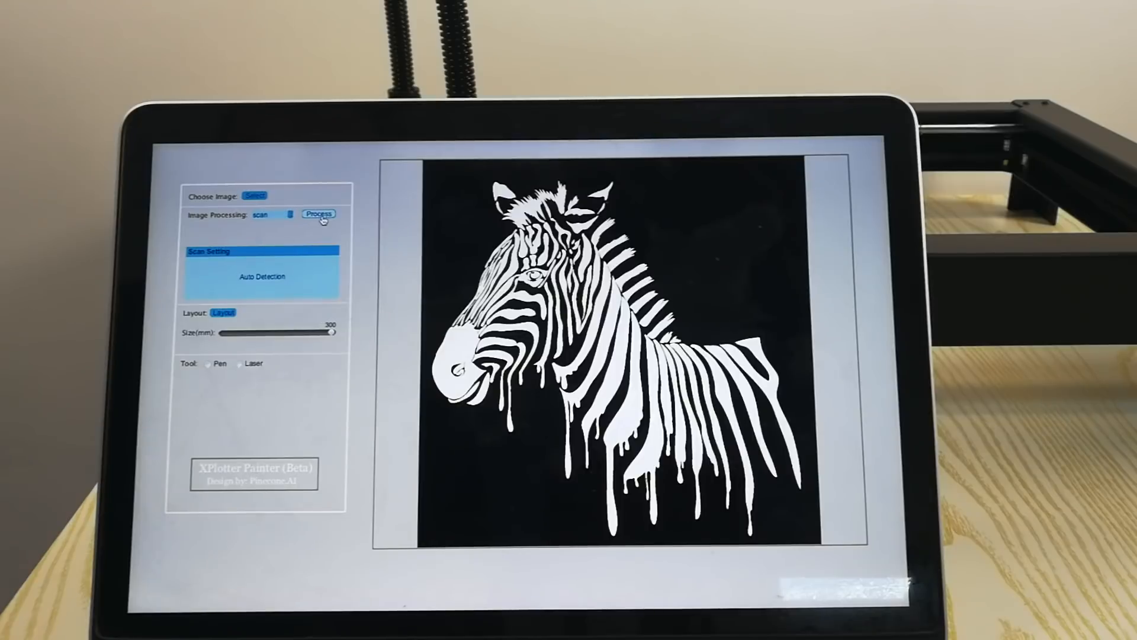
click(318, 214)
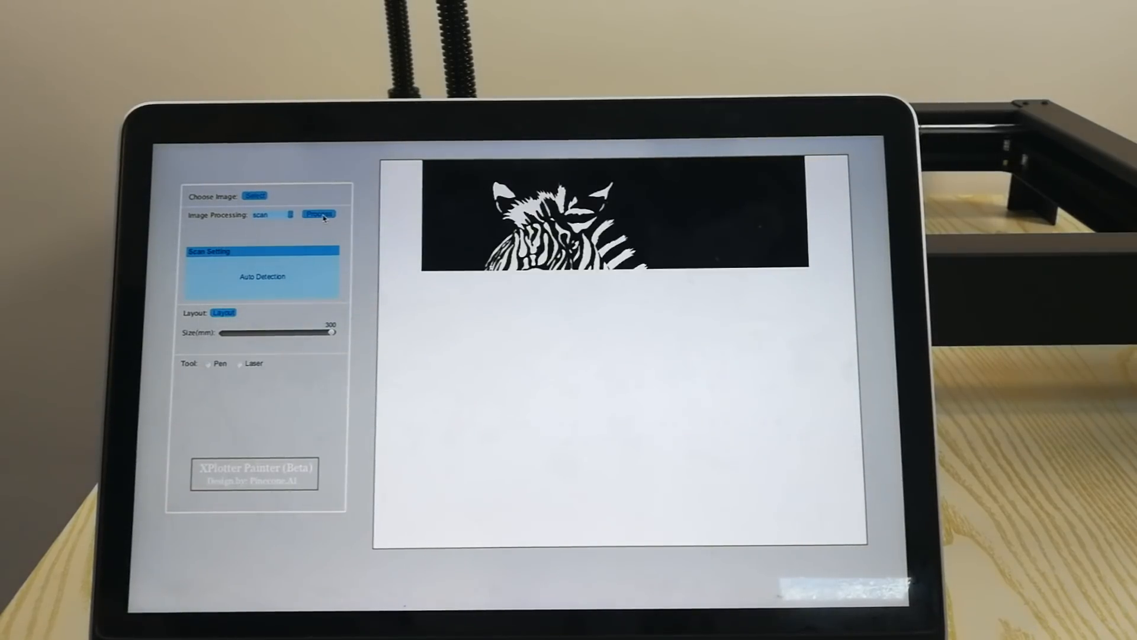
click(319, 214)
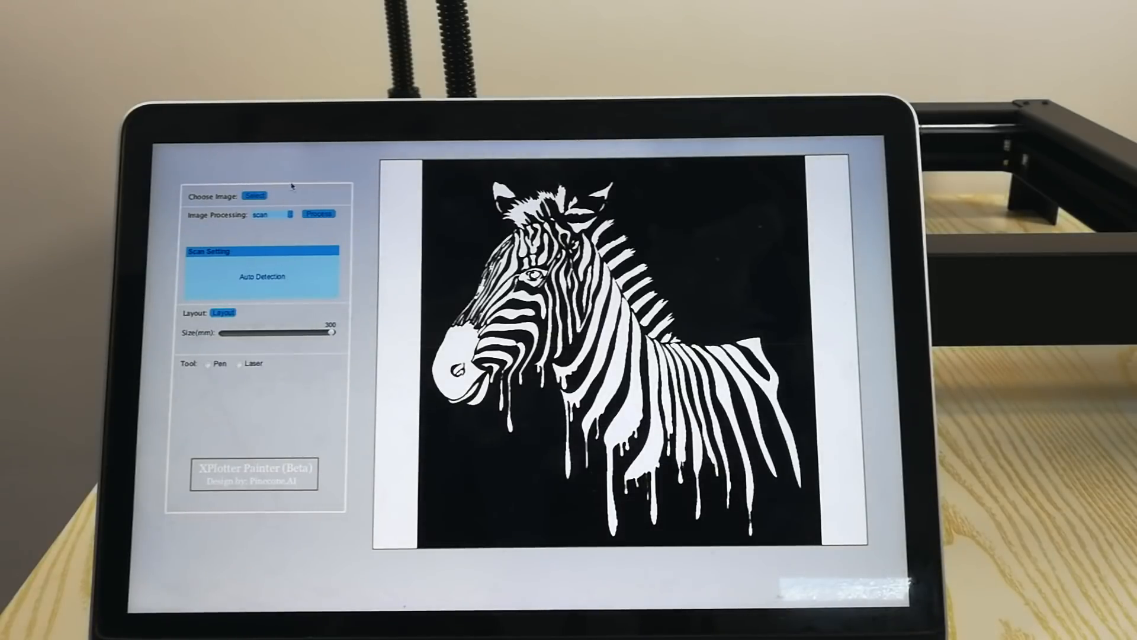
click(254, 195)
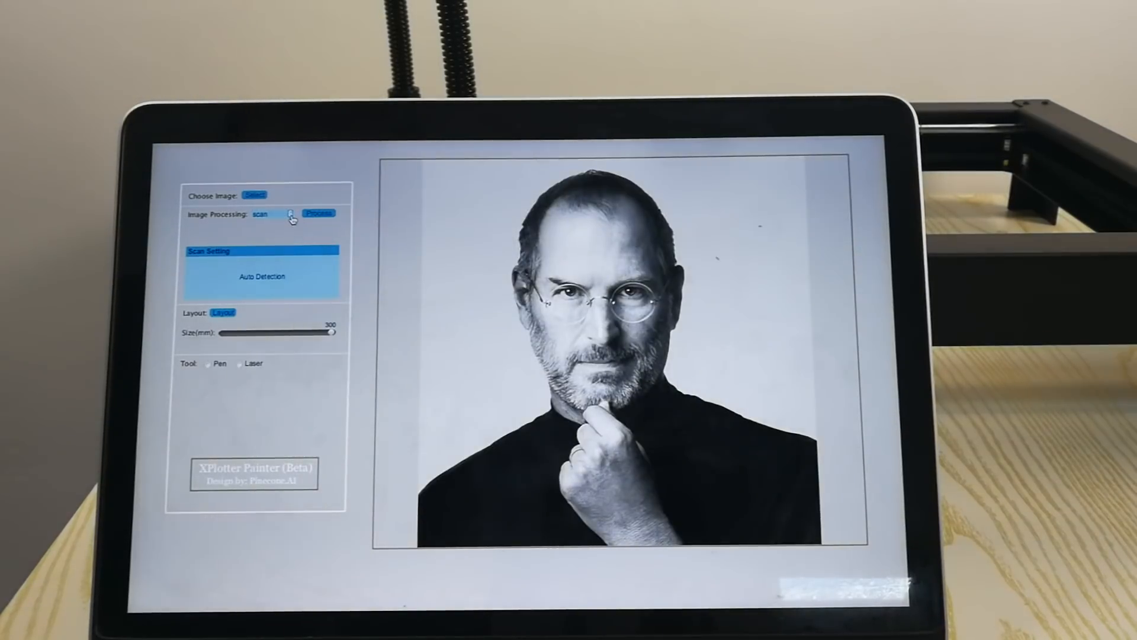
- Process Jobs.jpg as a sketch, raising integrity and resolution before regenerating the strokes
click(318, 213)
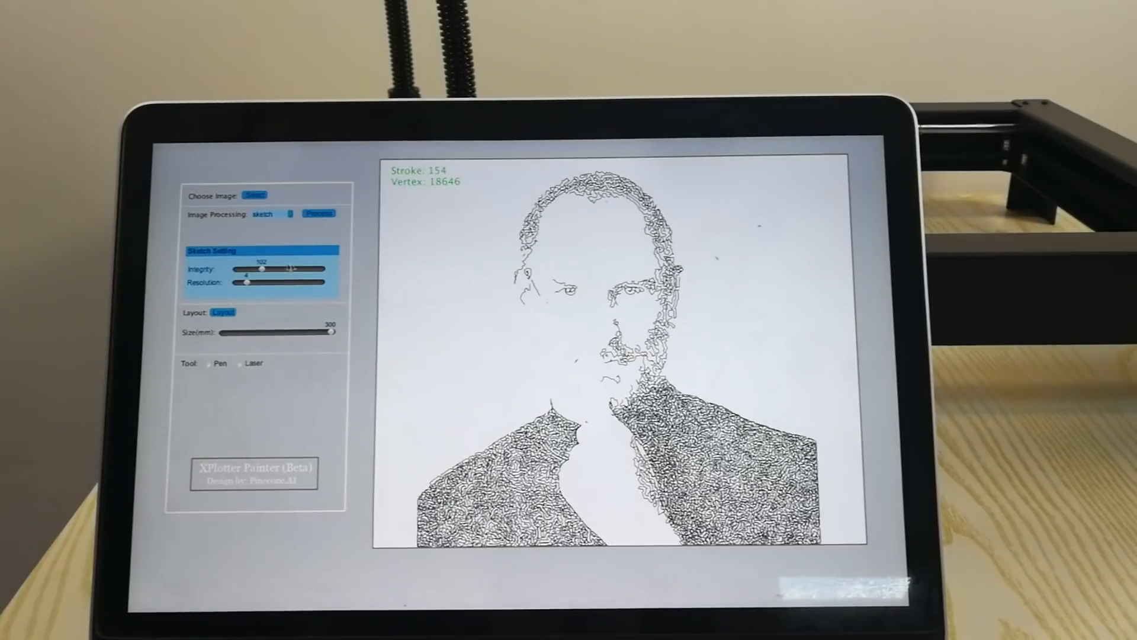
click(317, 213)
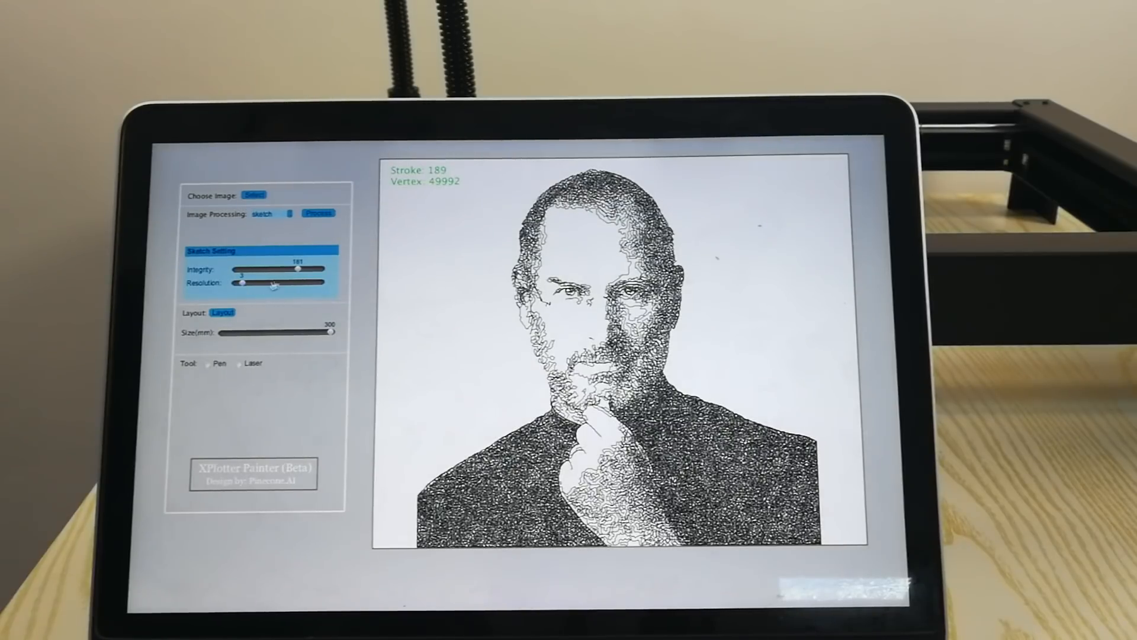
click(317, 213)
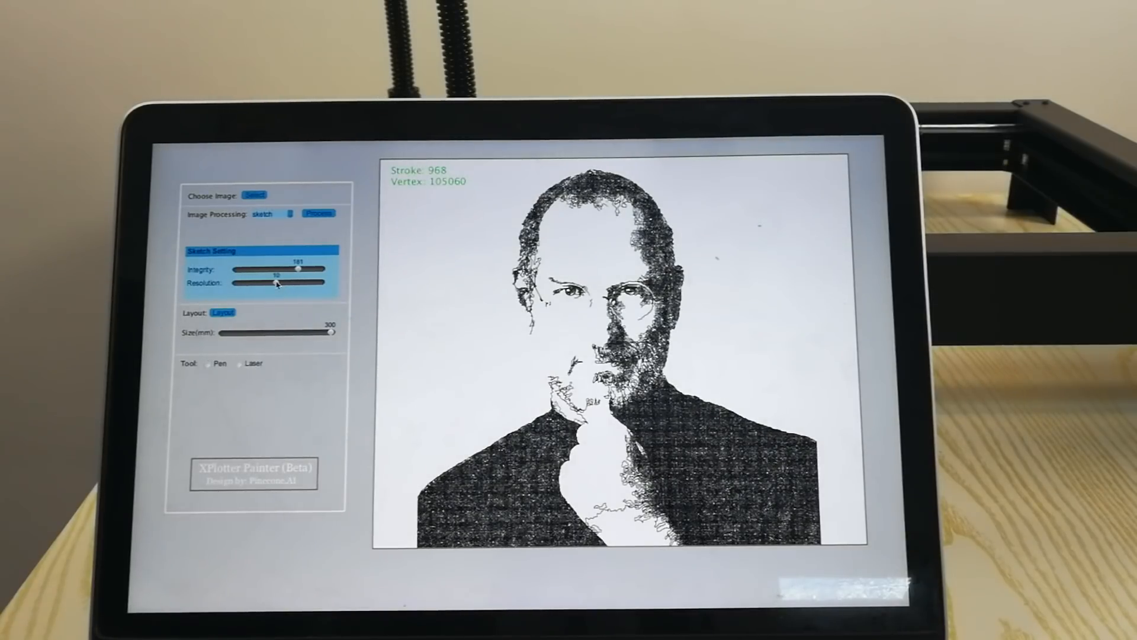
click(318, 213)
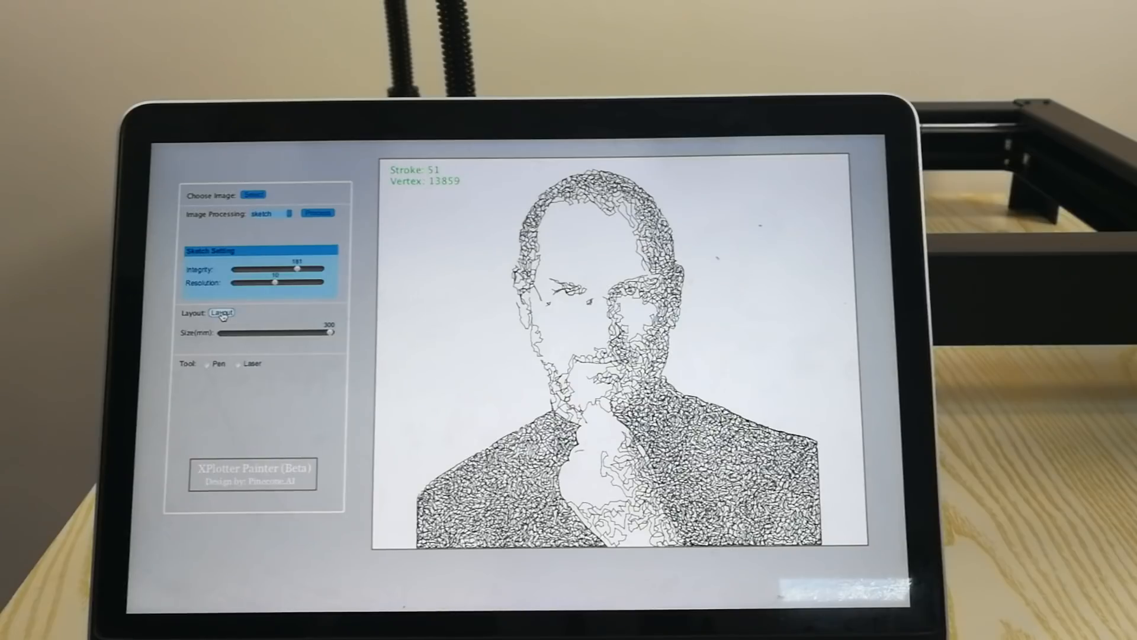
- Lay the sketched portrait out onto the simulated plotter bed with Layout
click(223, 313)
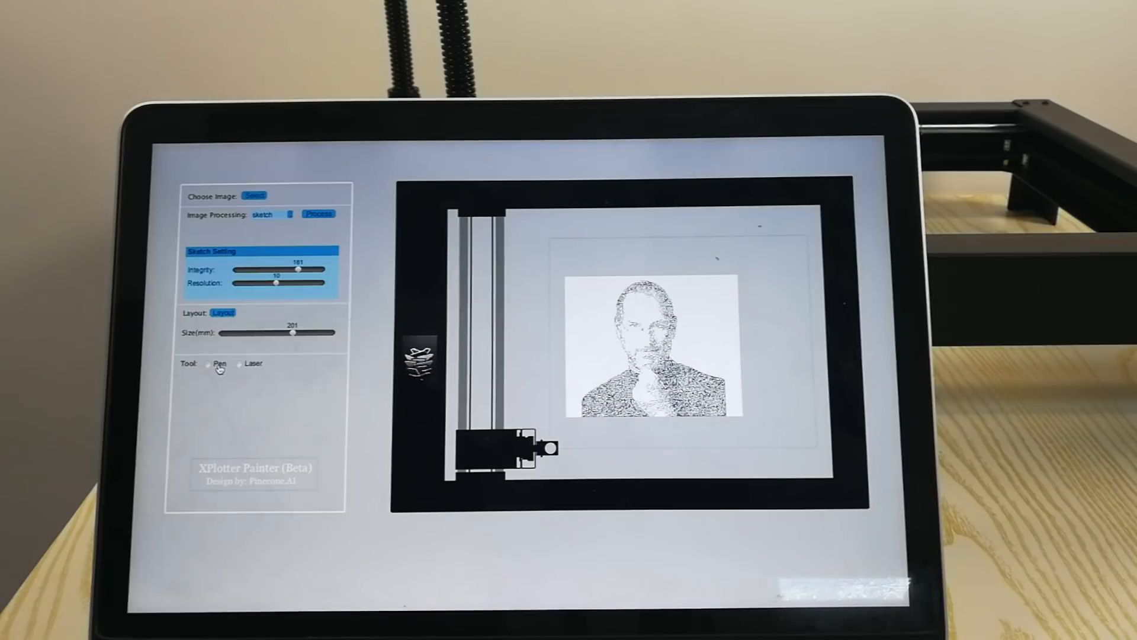
- Select the pen tool and reset its paint height to 107
click(209, 363)
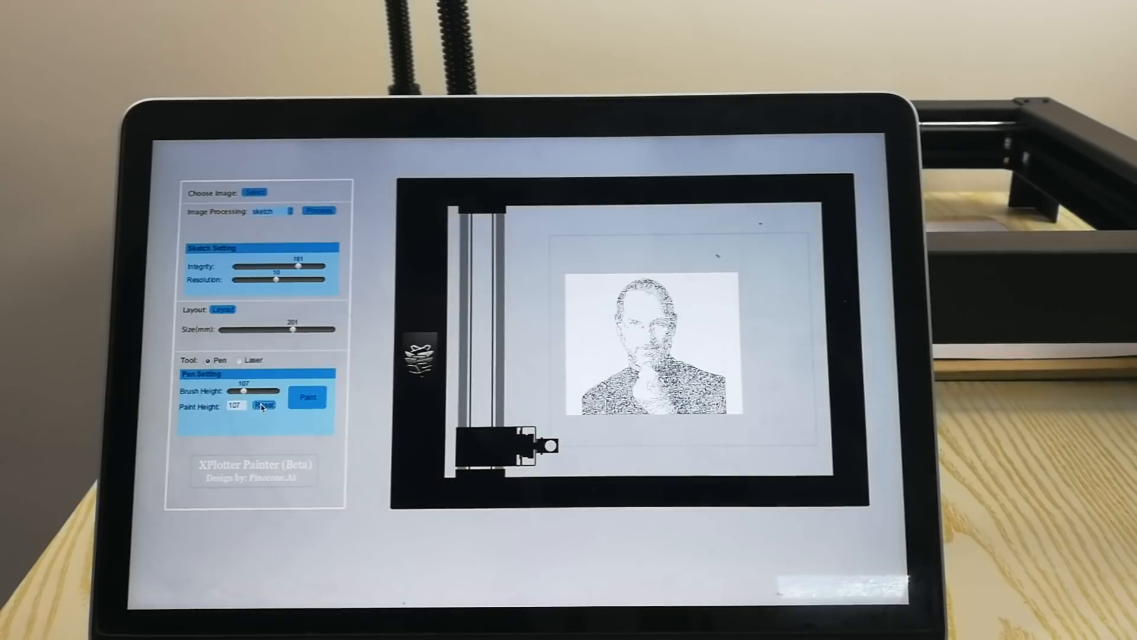
click(308, 397)
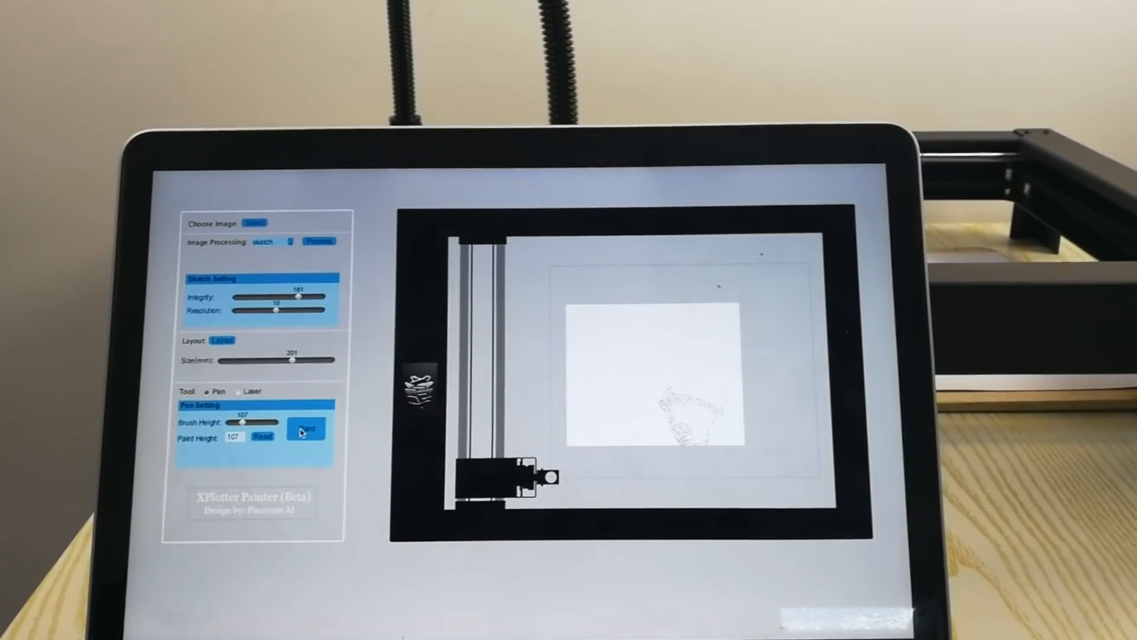
- Paint the portrait with the pen, then laser-engrave it at speed 500, cut time 7
click(239, 391)
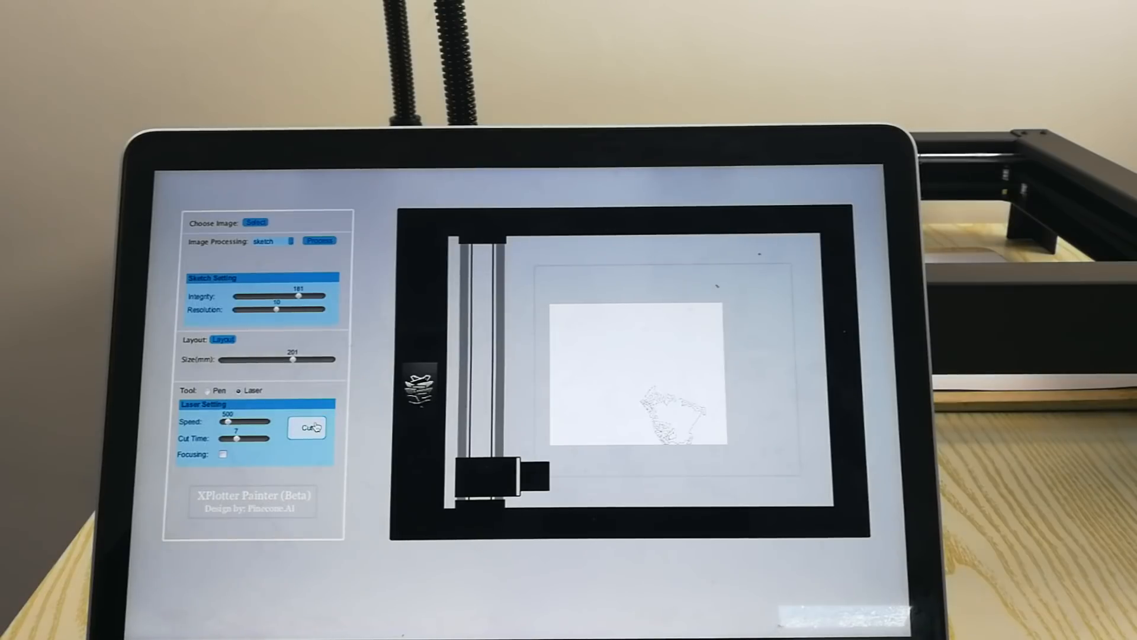
click(307, 426)
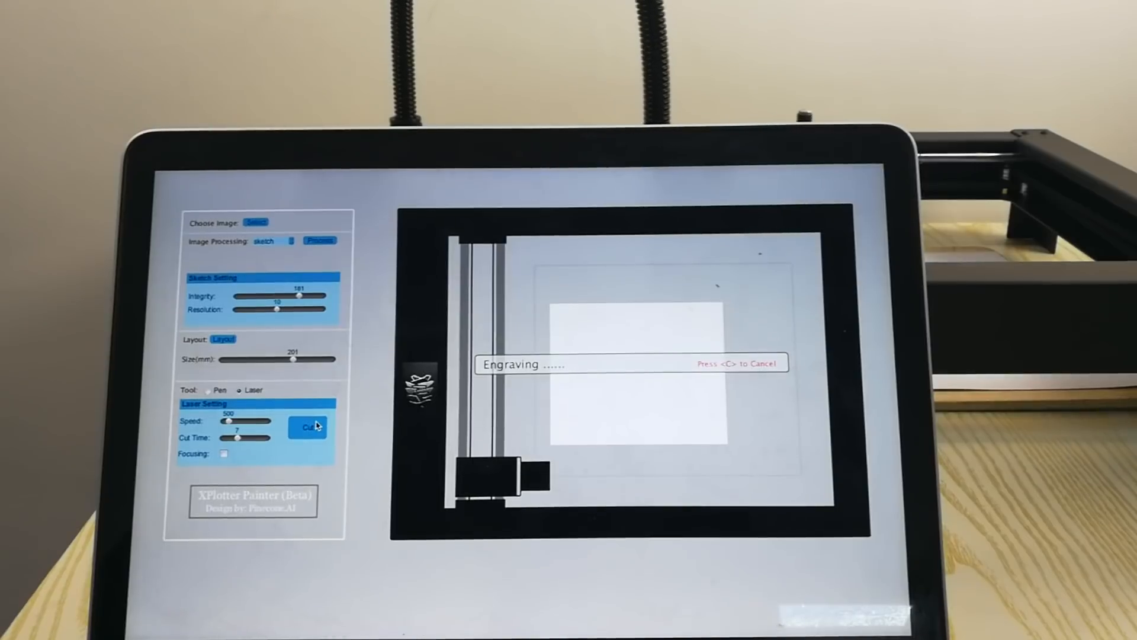